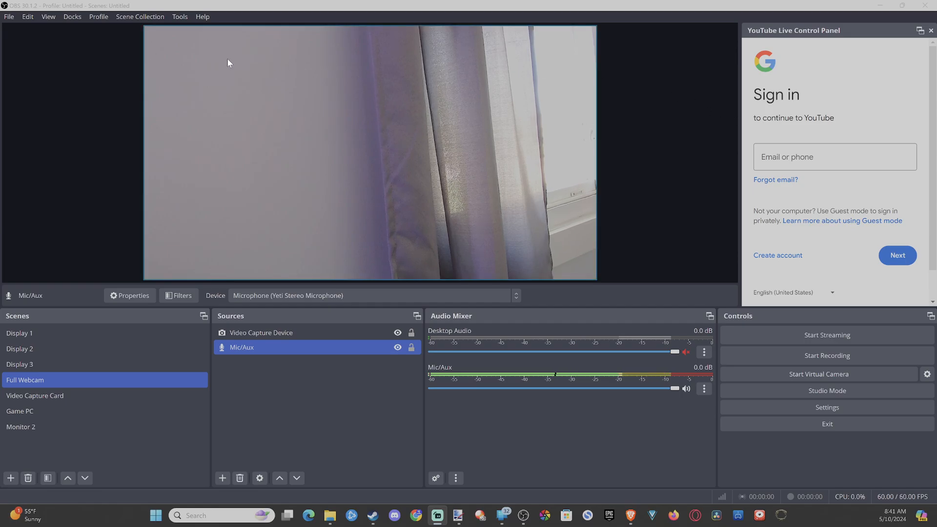
- Uncheck YouTube Live Control Panel in the Docks menu and reopen the docks list
left_click(71, 17)
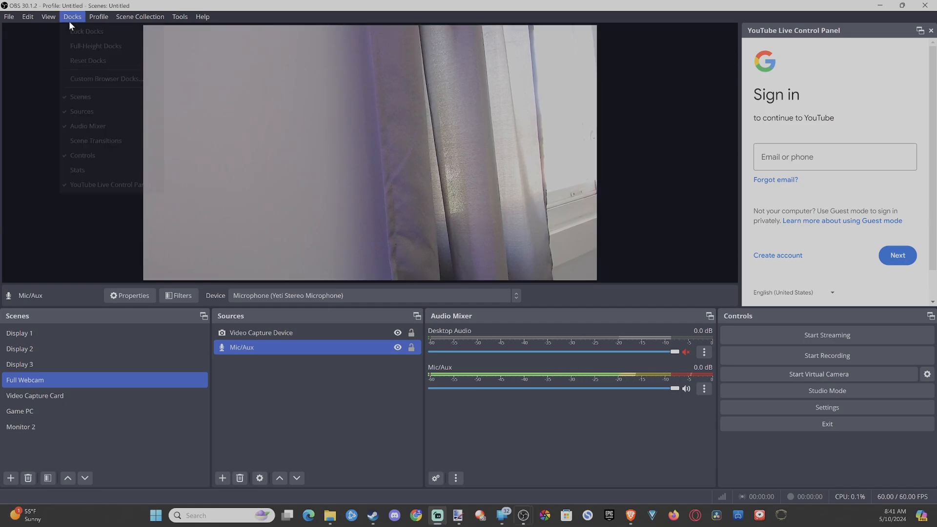
mouse_move(111, 188)
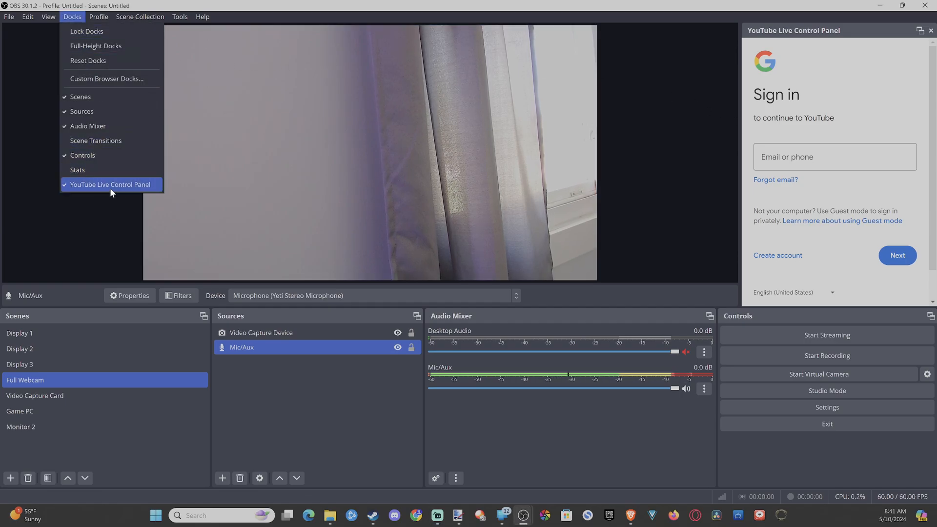
left_click(110, 184)
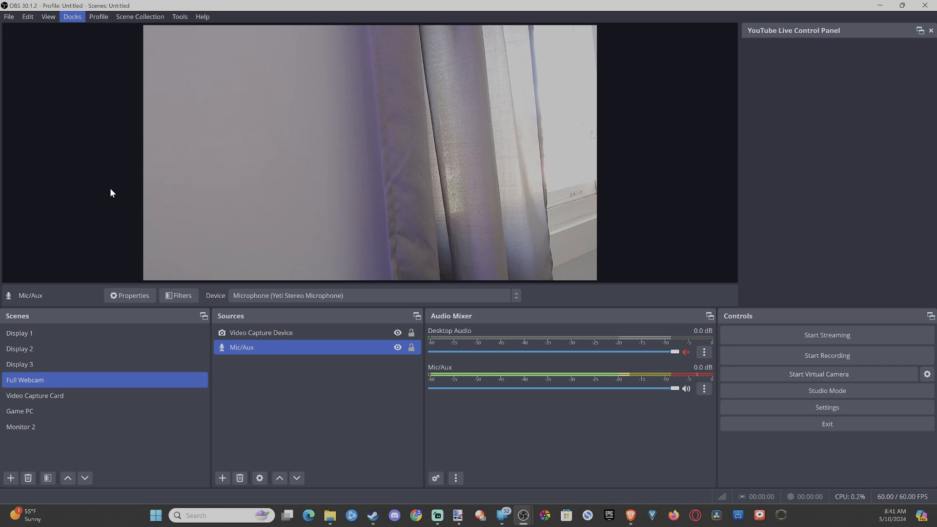
left_click(929, 31)
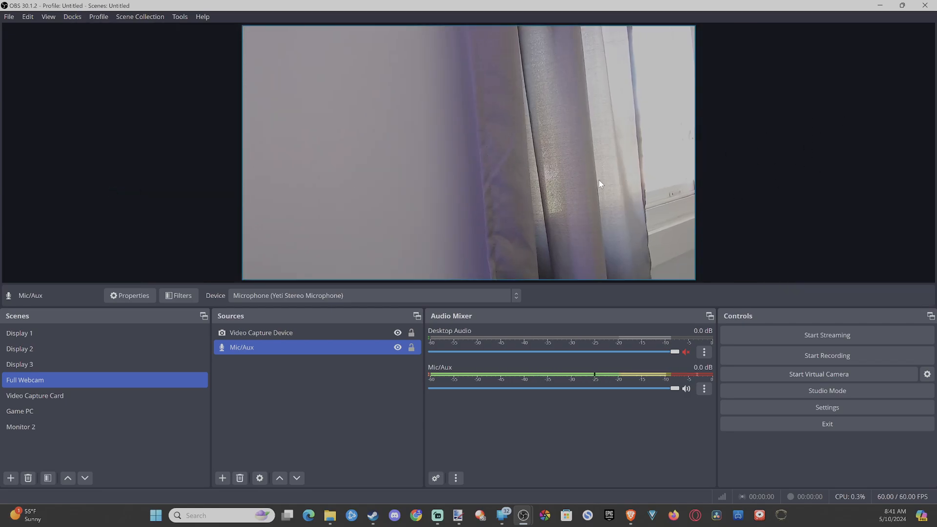
left_click(71, 17)
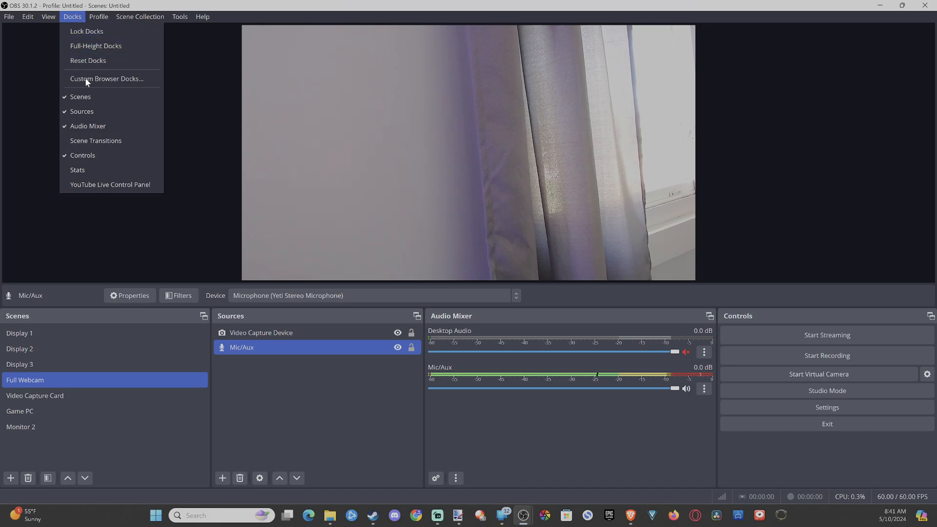
- Re-enable the YouTube Live Control Panel and Scene Transitions docks from the Docks menu
left_click(110, 185)
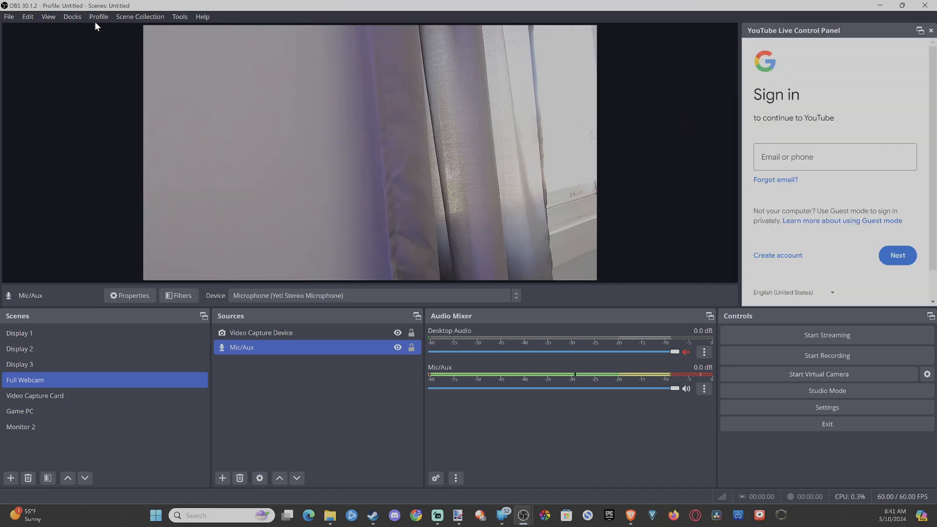
left_click(71, 17)
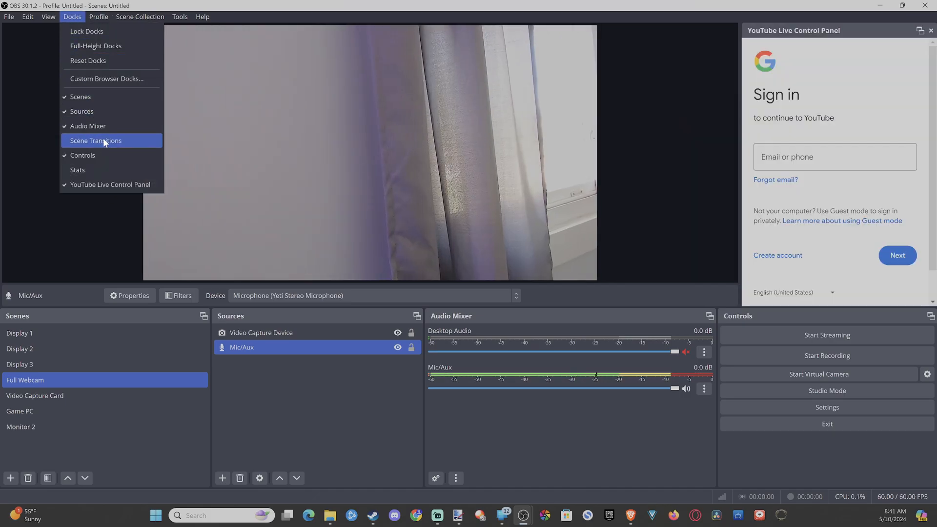
left_click(95, 140)
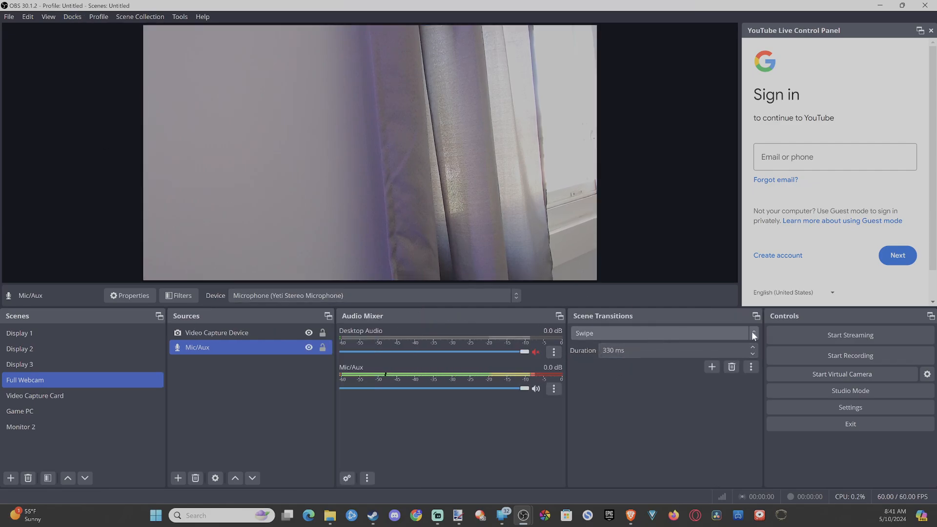
- Change the scene transition from Swipe to Fade
left_click(752, 333)
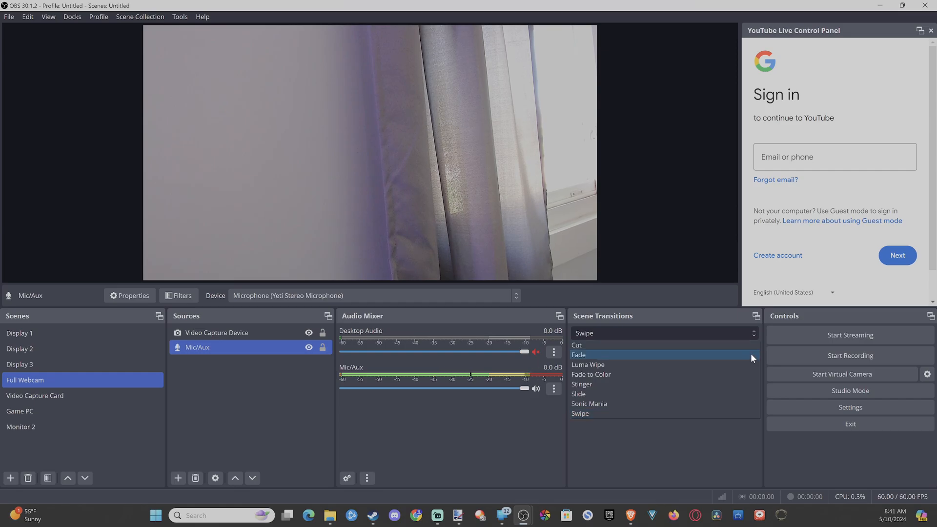
left_click(578, 354)
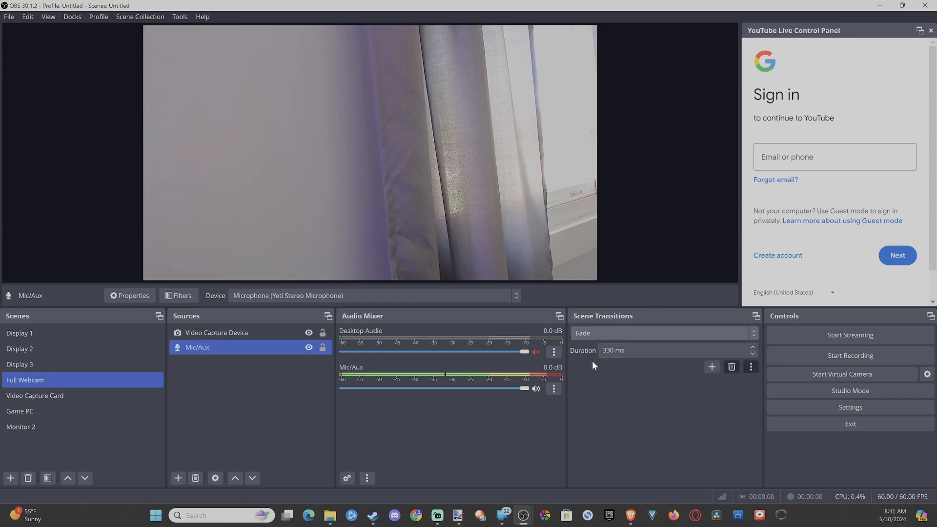
mouse_move(707, 116)
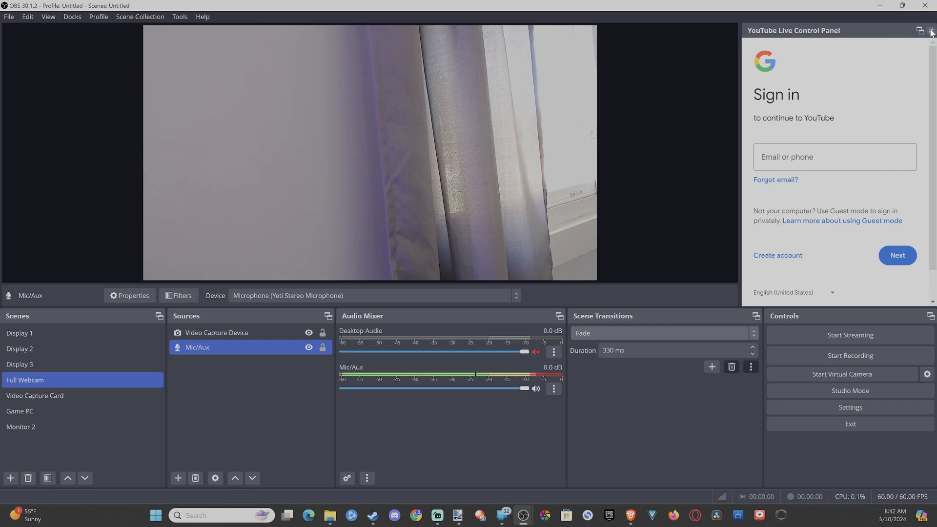
- Close the YouTube Live Control Panel dock and accept the notice with 'Do not show again' ticked
left_click(930, 31)
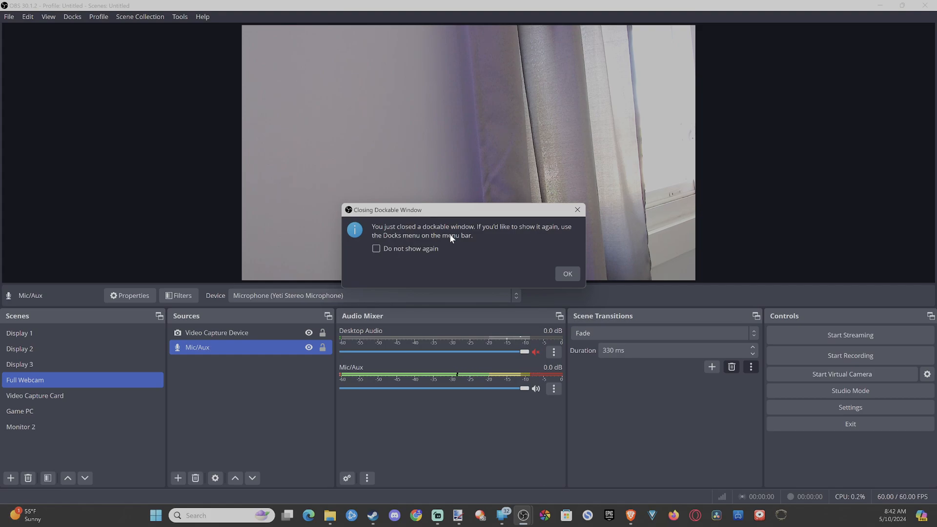
mouse_move(429, 245)
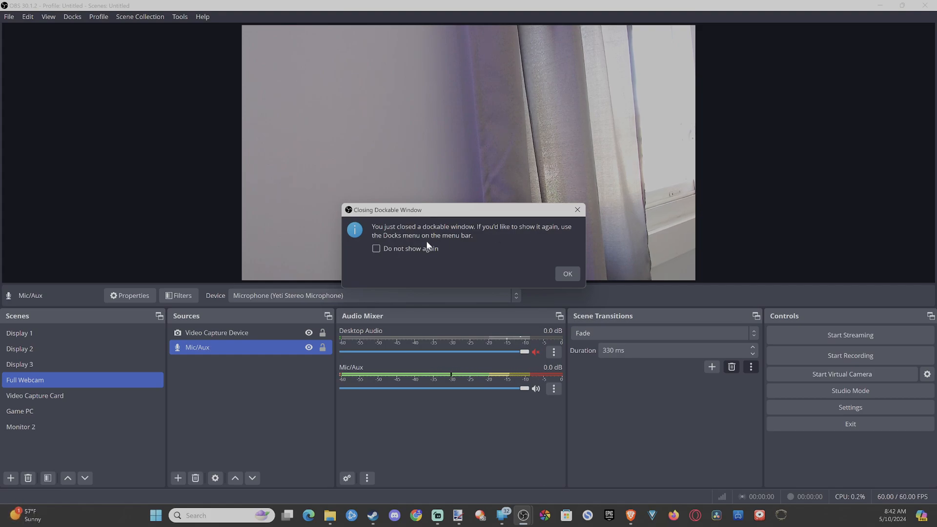
left_click(376, 248)
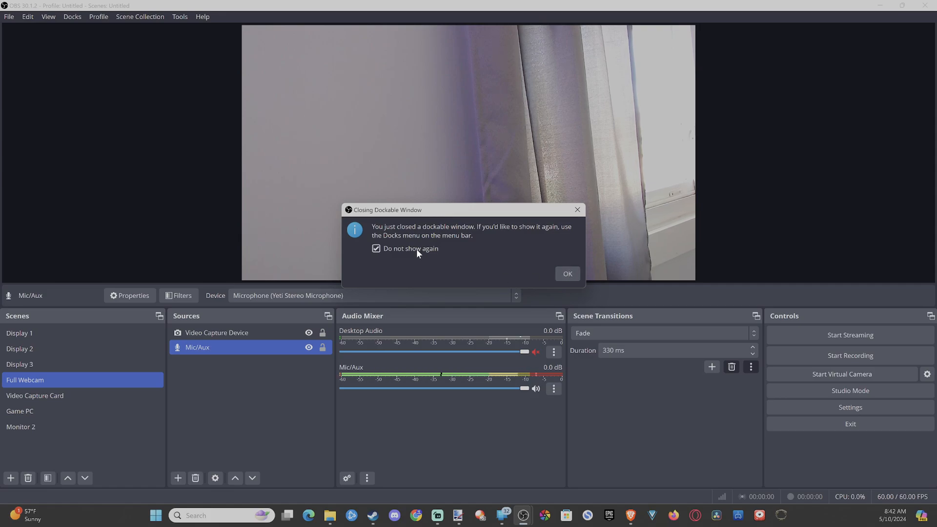
left_click(565, 273)
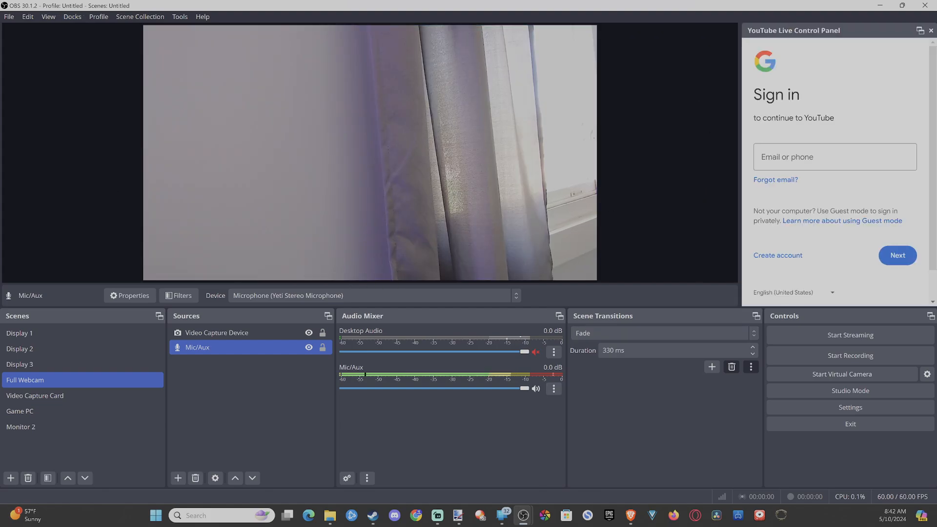
mouse_move(72, 16)
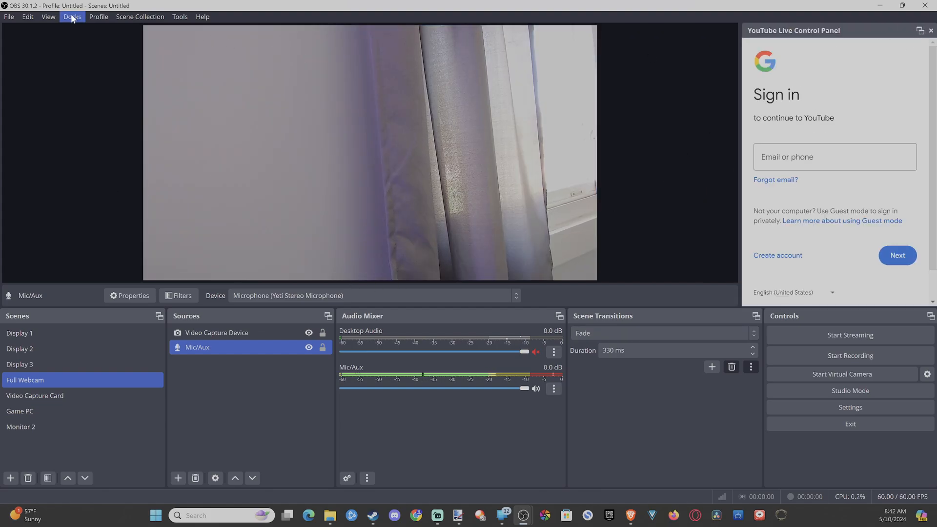
- Show the Docks menu listing every dock, all enabled except Stats
left_click(71, 16)
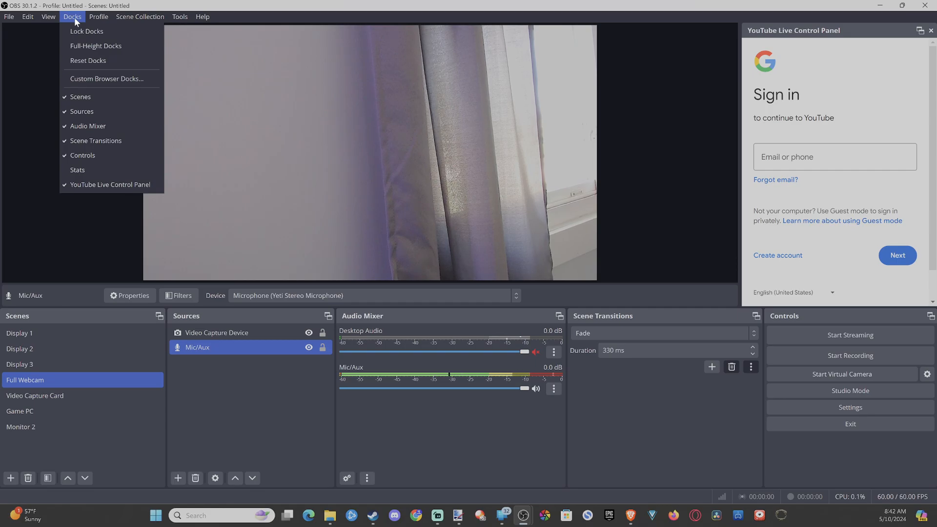
mouse_move(88, 60)
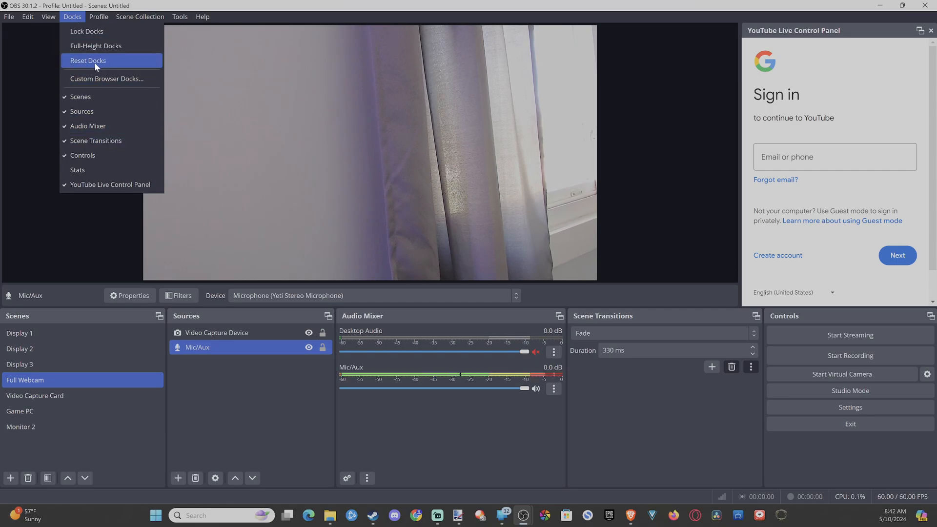
mouse_move(110, 185)
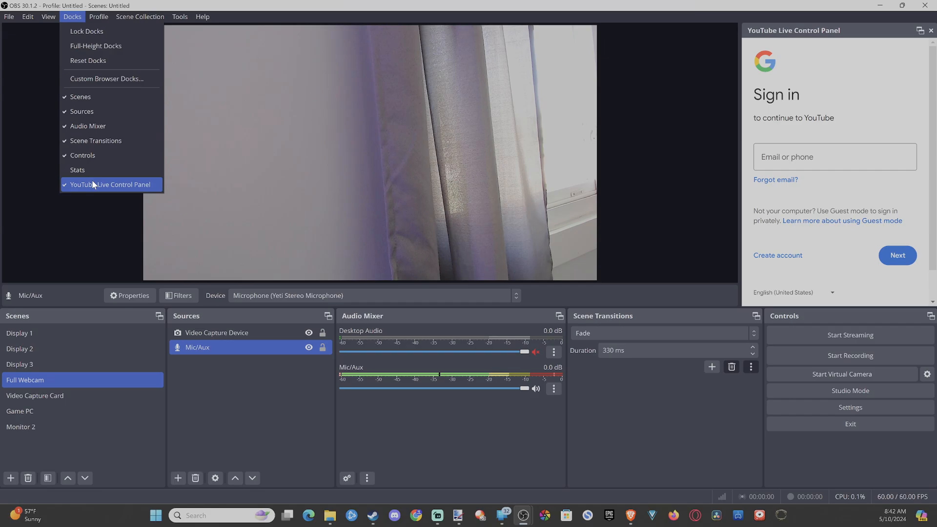